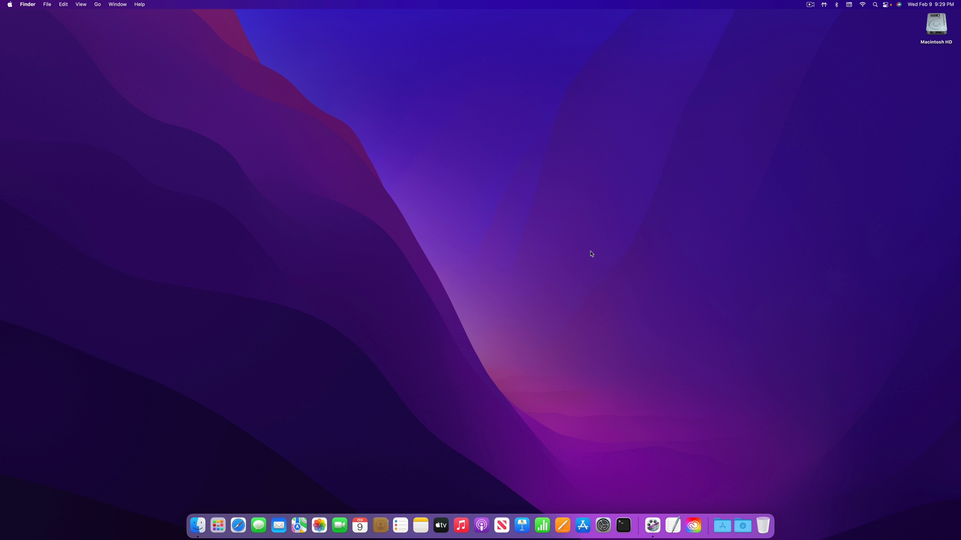
mouse_move(607, 274)
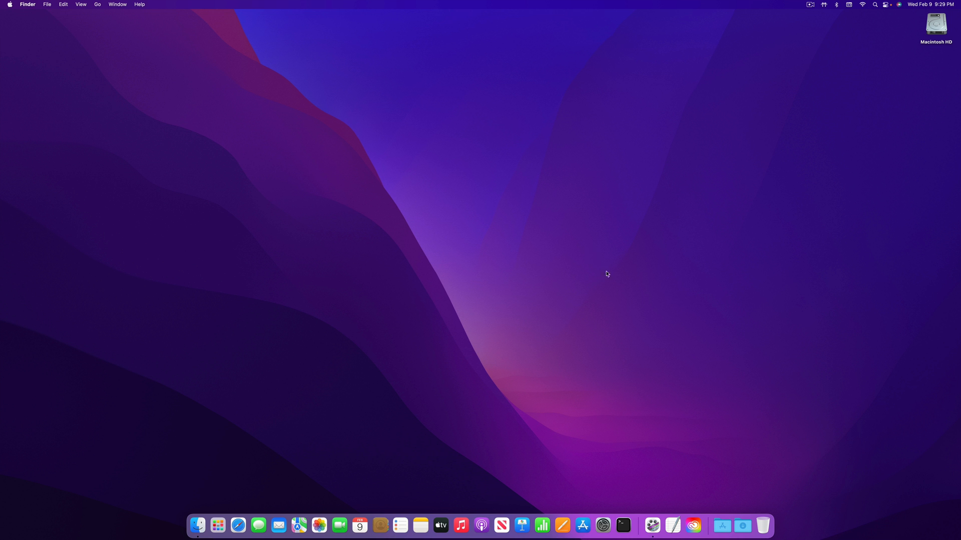
Step: Launch Terminal from the Dock's Applications stack beside a Finder window on the home folder
click(721, 525)
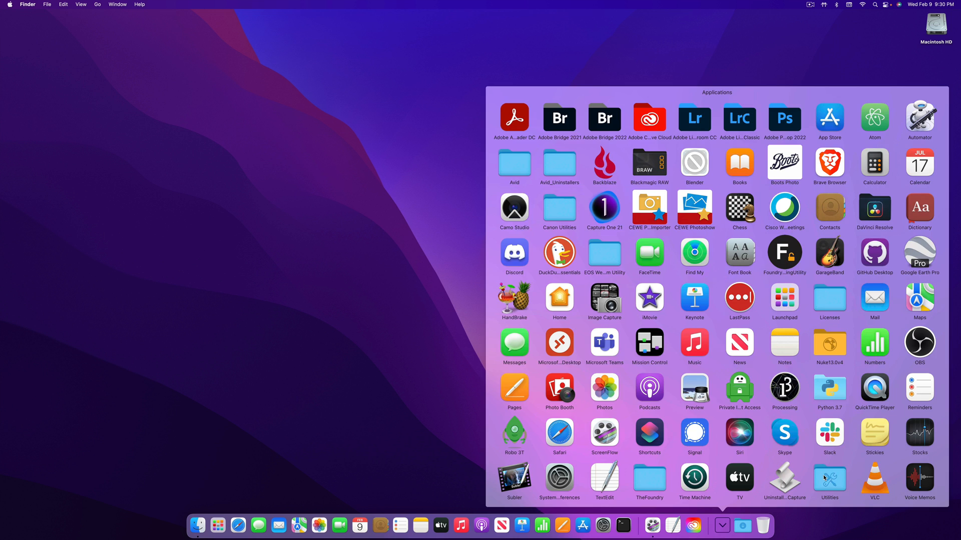
click(829, 479)
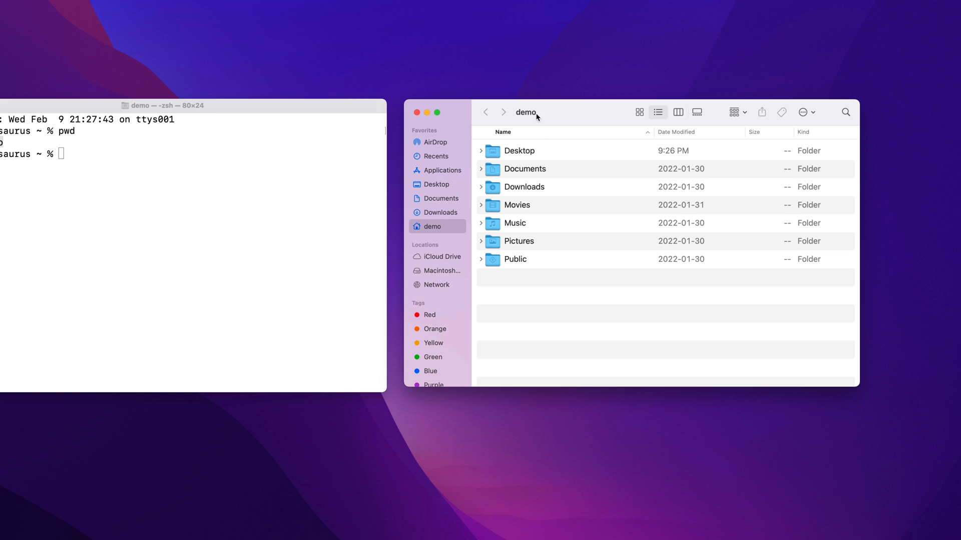
mouse_move(569, 261)
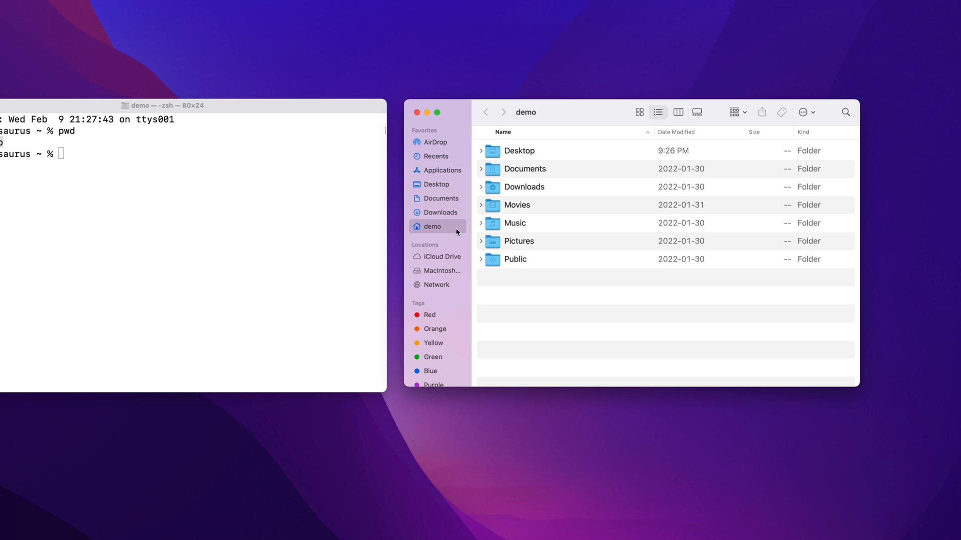
mouse_move(520, 309)
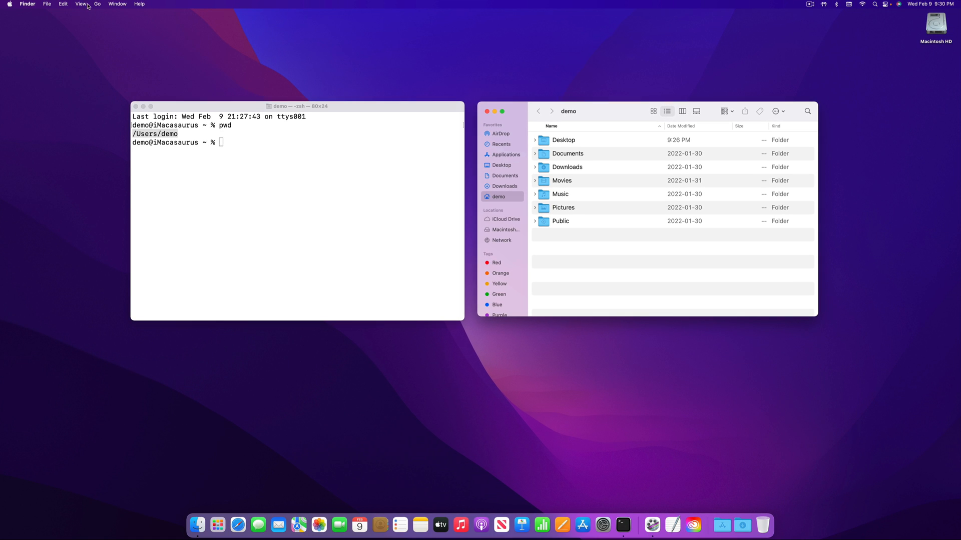
Step: Turn on the Finder path bar so it reads Macintosh HD › Users › demo
click(80, 4)
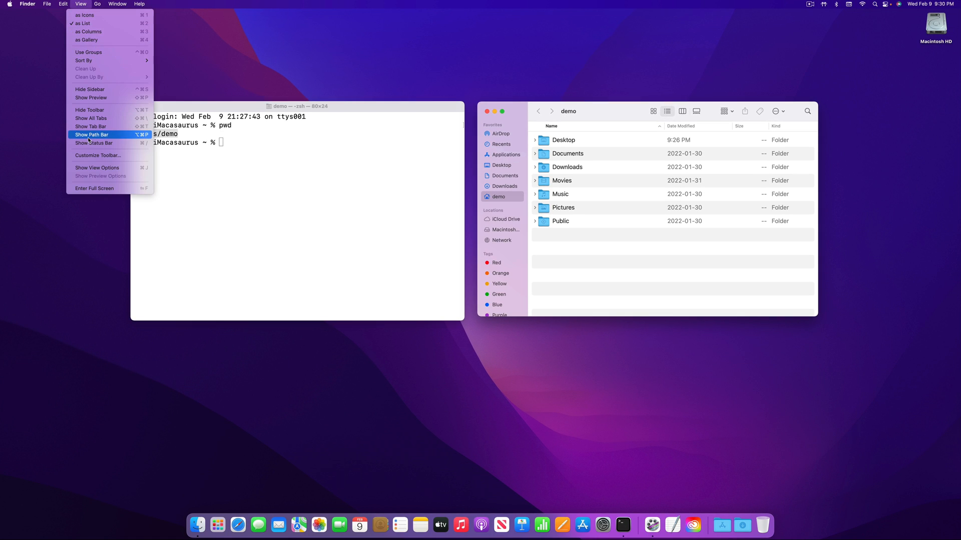
click(92, 134)
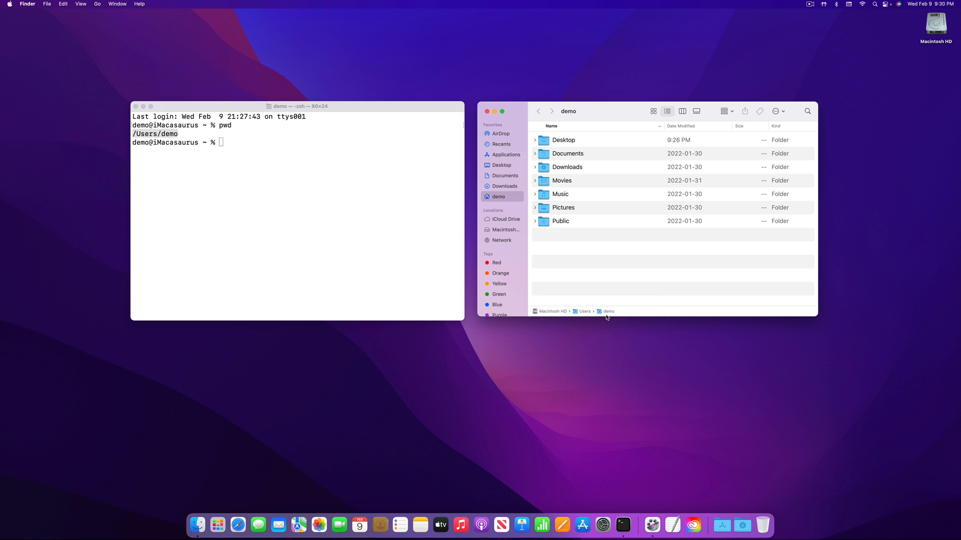
mouse_move(600, 339)
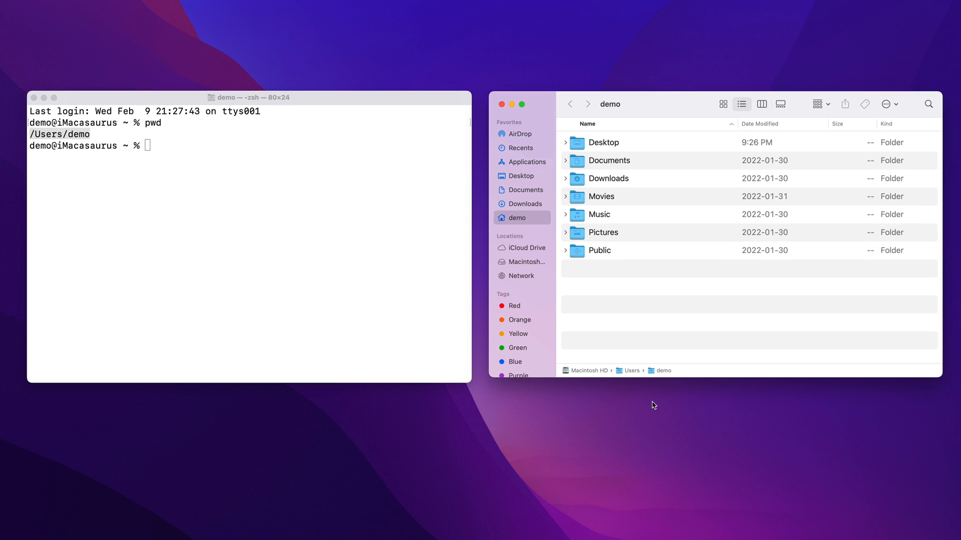
mouse_move(592, 287)
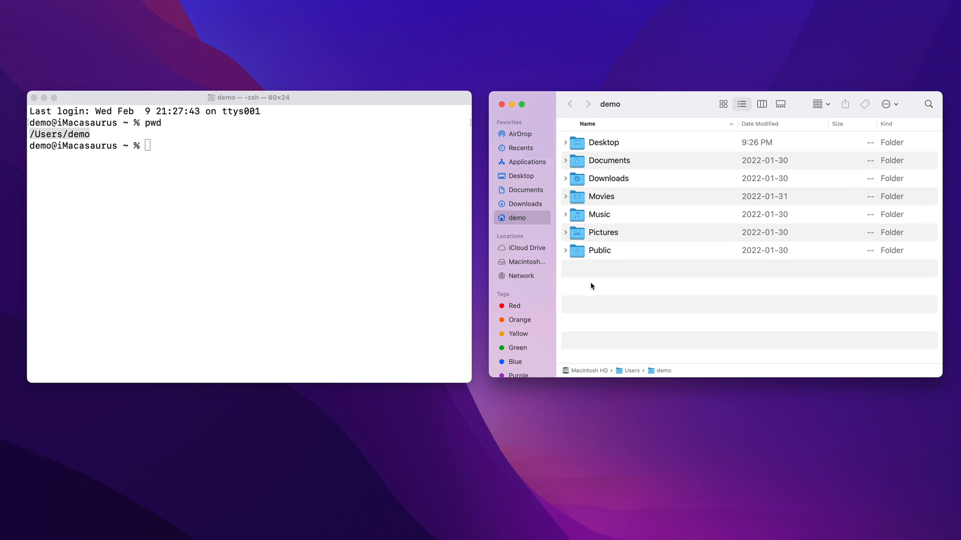
Step: Run ls to list Desktop, Documents, Downloads, Library, Movies, Music, Pictures and Public
text(ls)
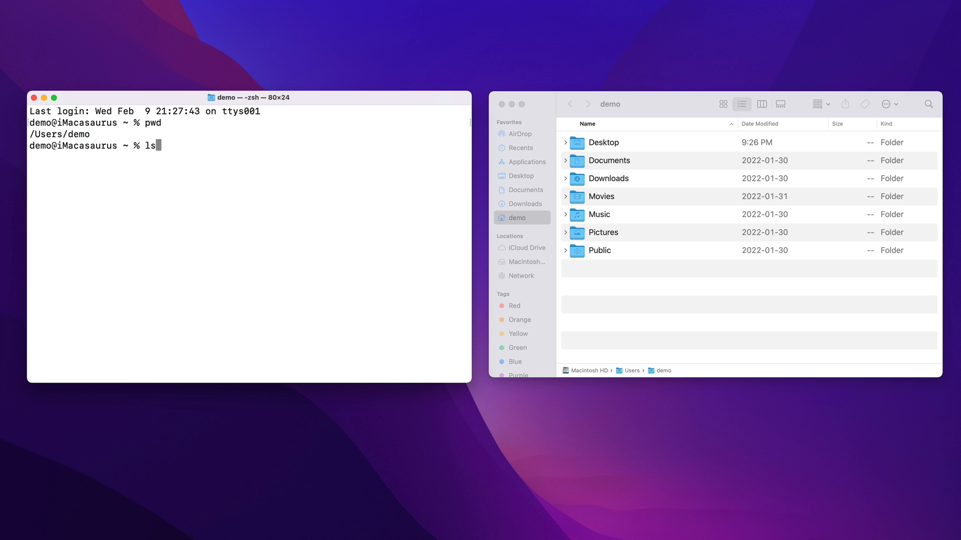
key(Return)
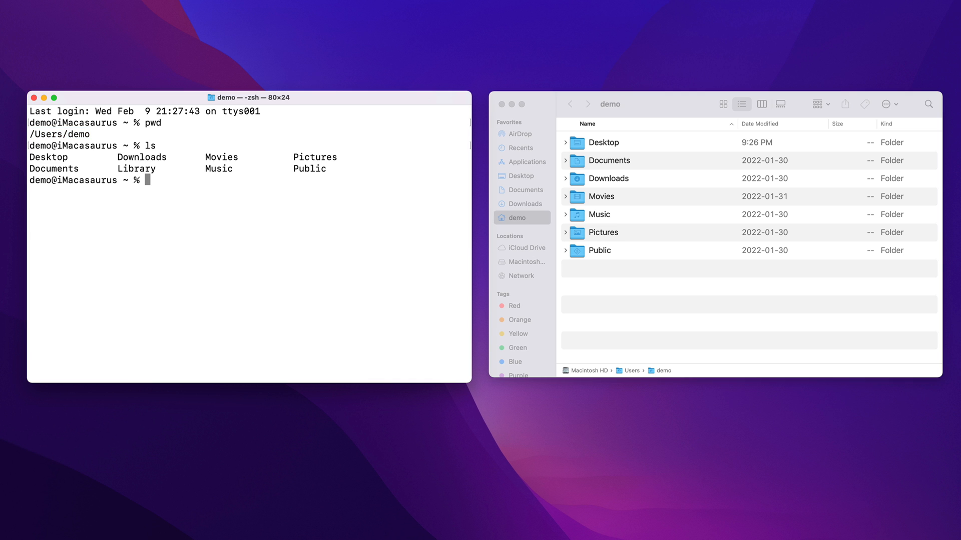
mouse_move(316, 189)
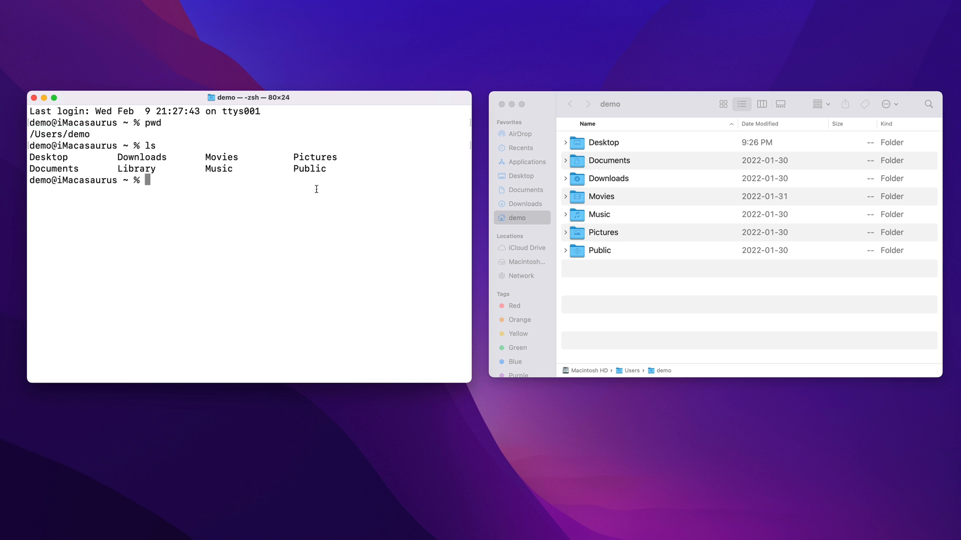
mouse_move(283, 186)
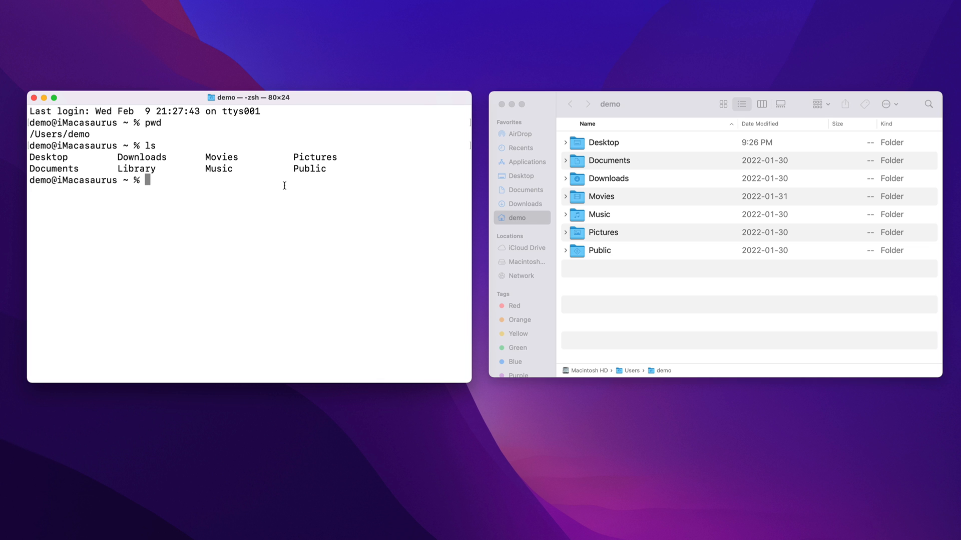
Step: Change directory into the hidden .nuke folder with cd, autocompleting from .nu
text(cd)
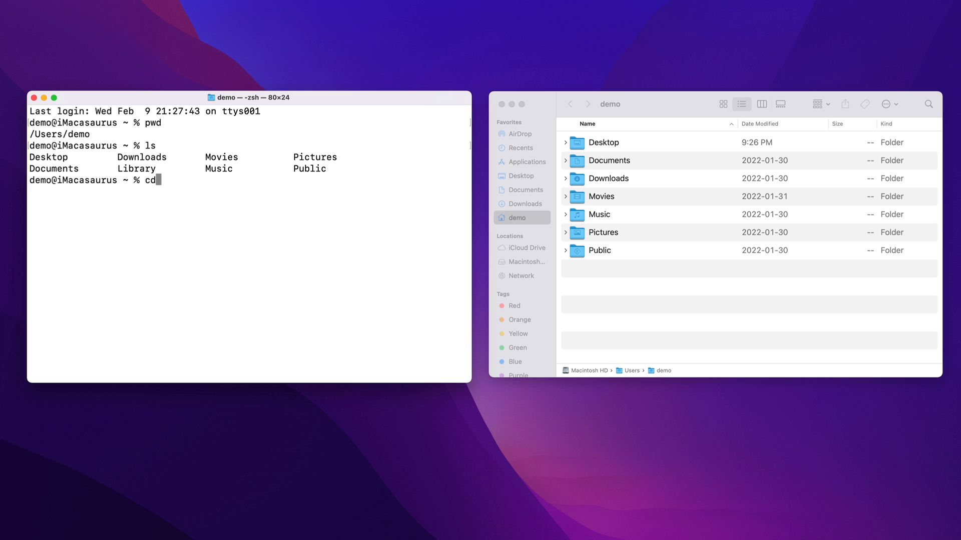
text(" ")
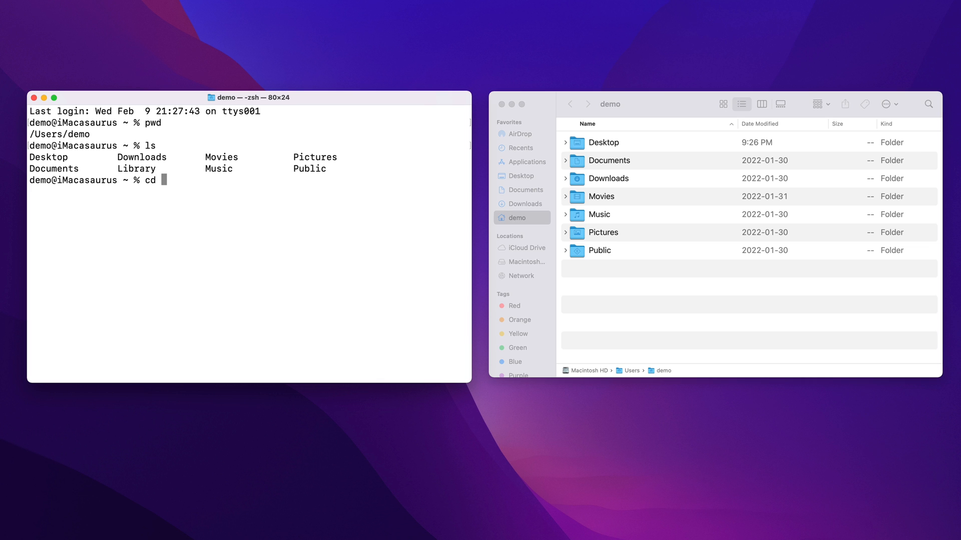
text(.nu)
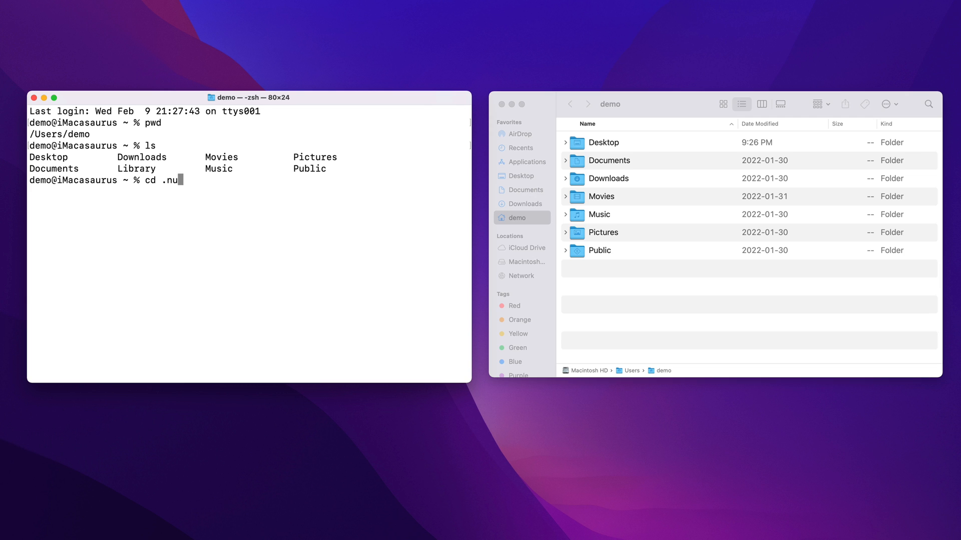
key(enter)
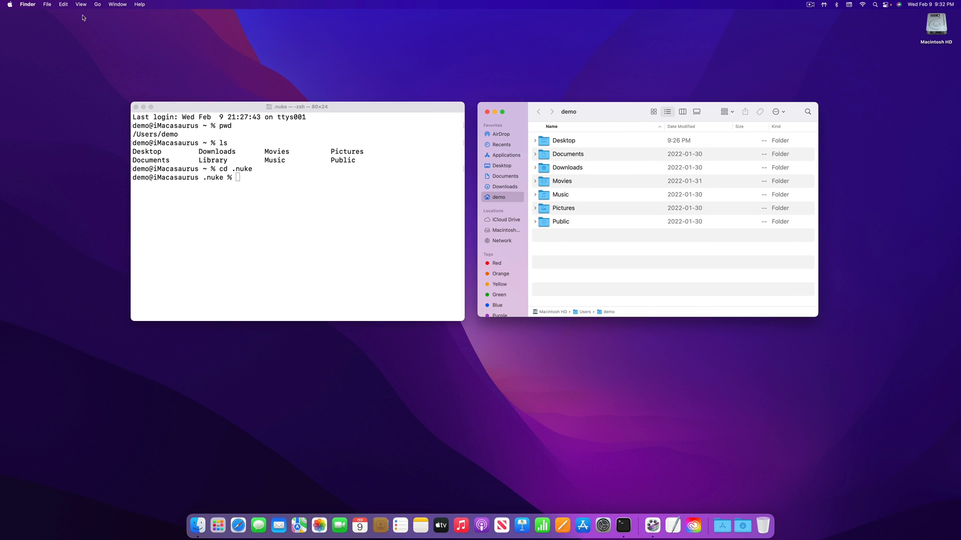
Step: Jump to ~/.nuke via Go to Folder, revealing init.py, menu.py, preferences13.0.nk and uistate.ini
click(97, 4)
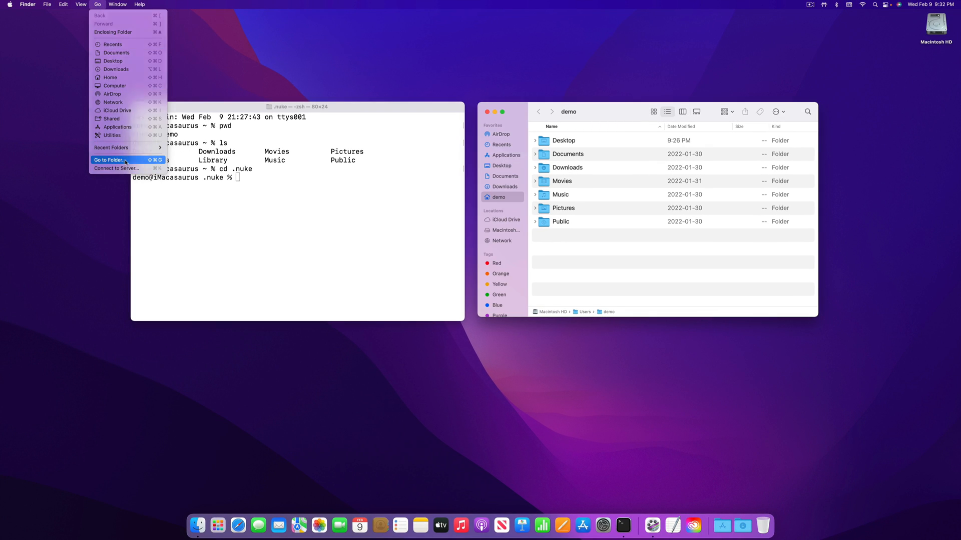
click(108, 161)
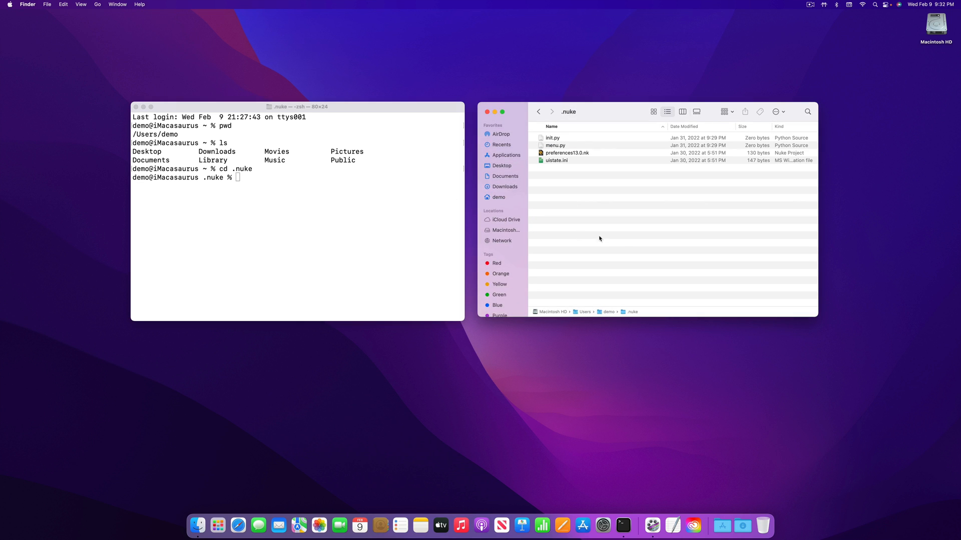
mouse_move(619, 319)
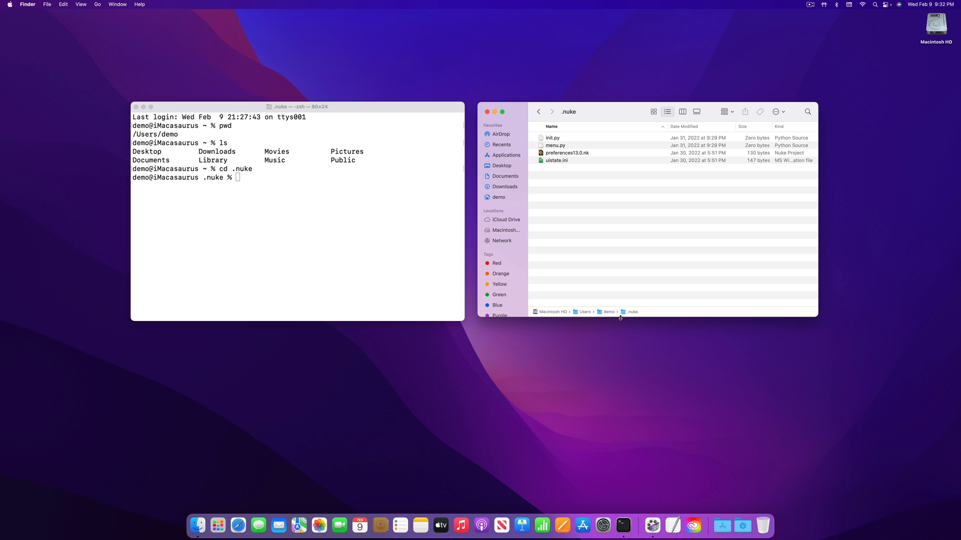
mouse_move(561, 344)
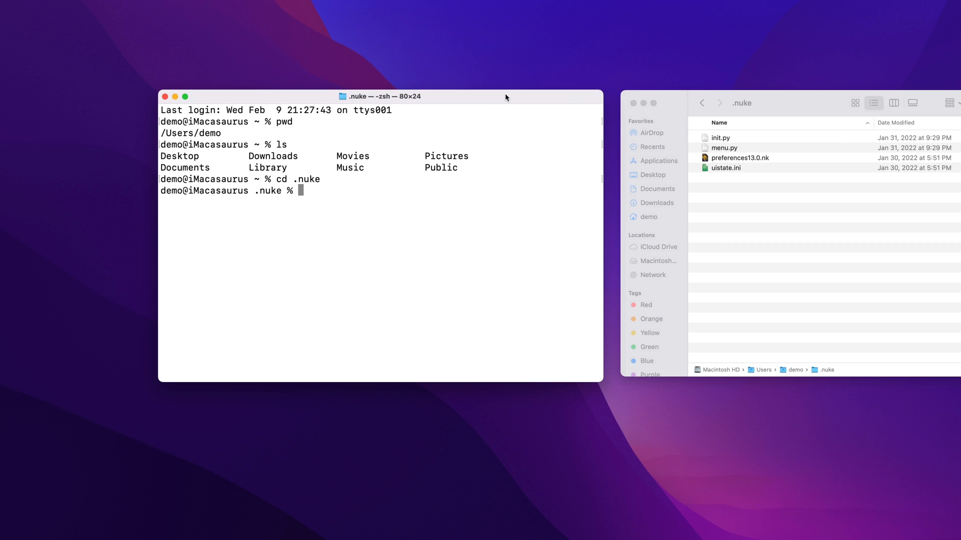
Step: Go up with cd .., run ls -a, and highlight .nuke among the hidden items listed
text(cd ..)
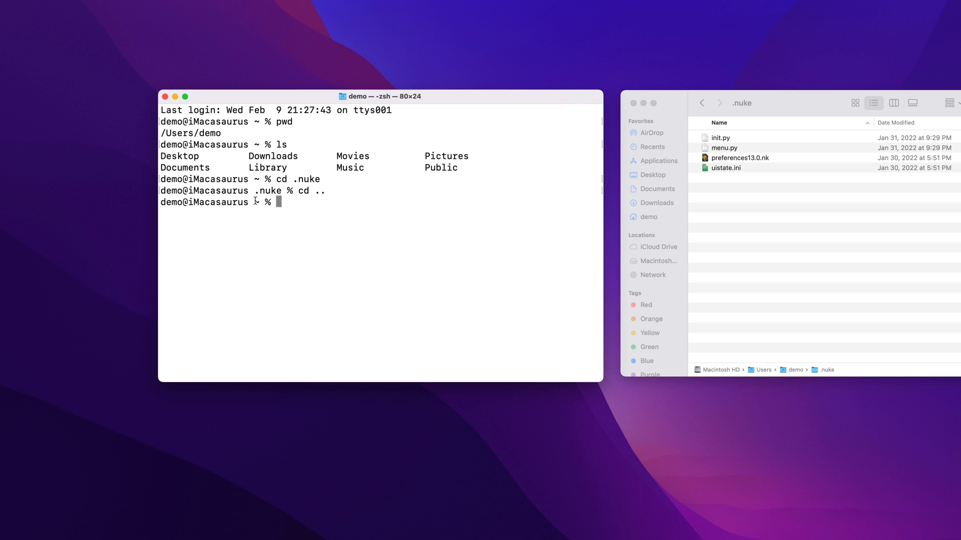
mouse_move(320, 241)
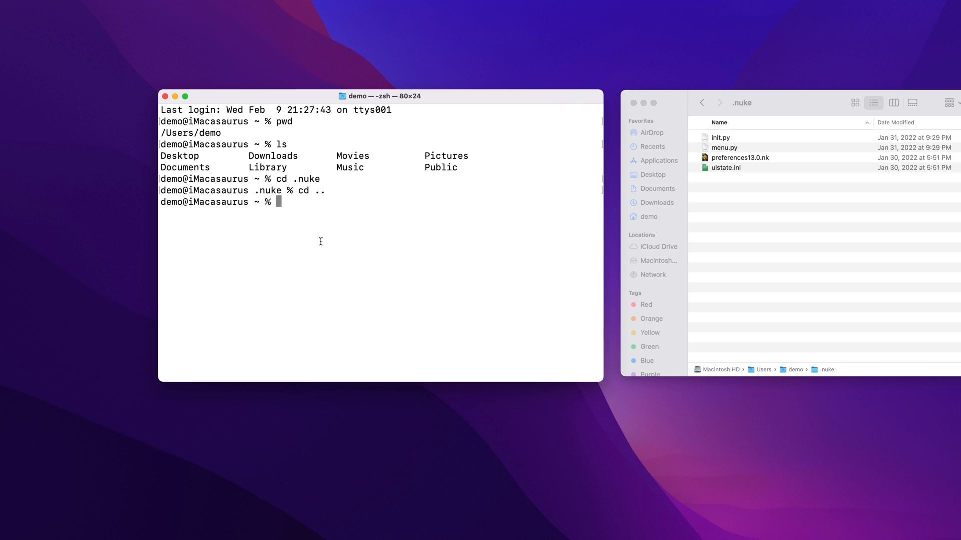
mouse_move(352, 201)
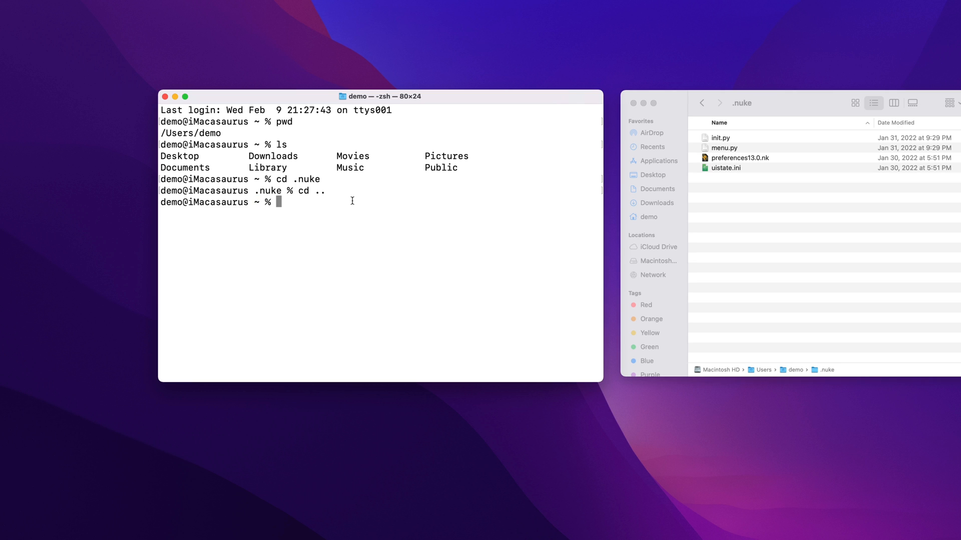
text(ls)
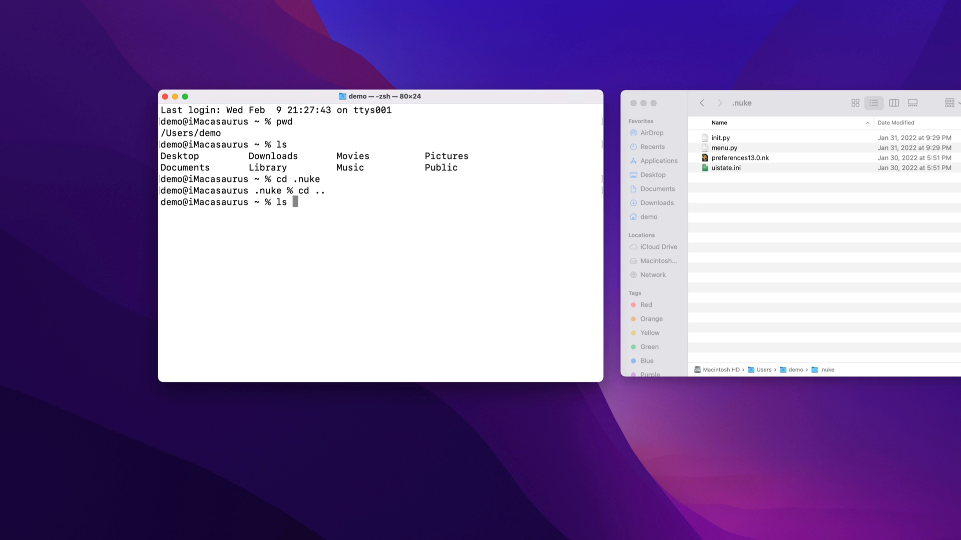
text(-a)
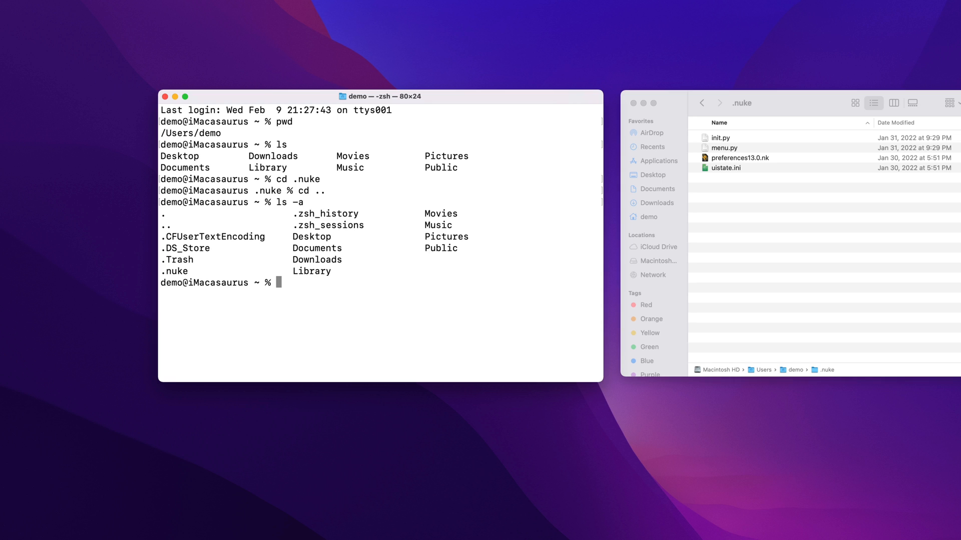
mouse_move(348, 197)
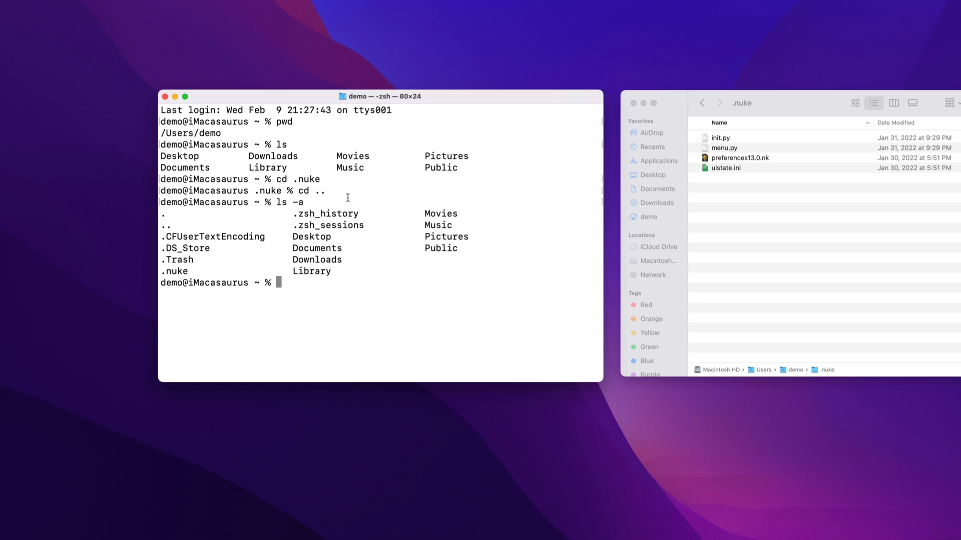
double_click(174, 271)
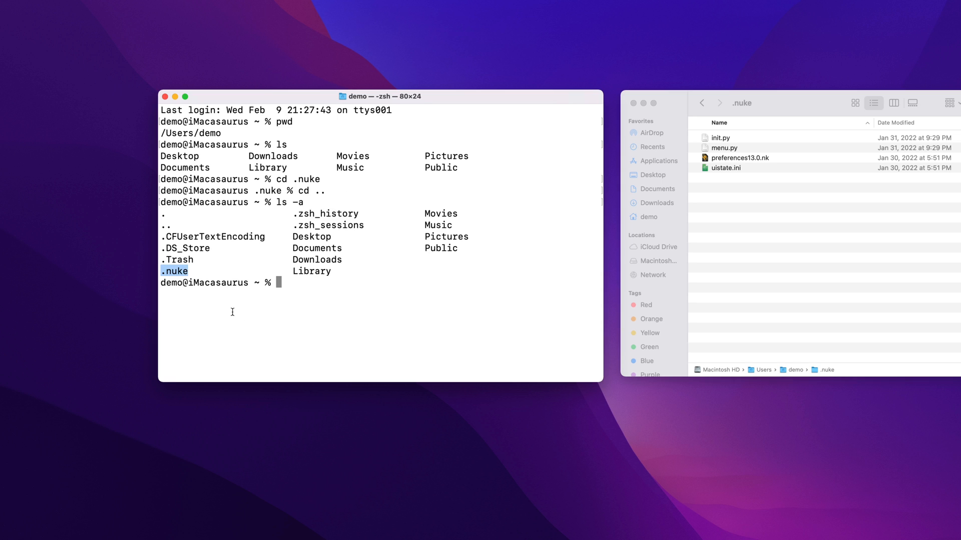
mouse_move(324, 342)
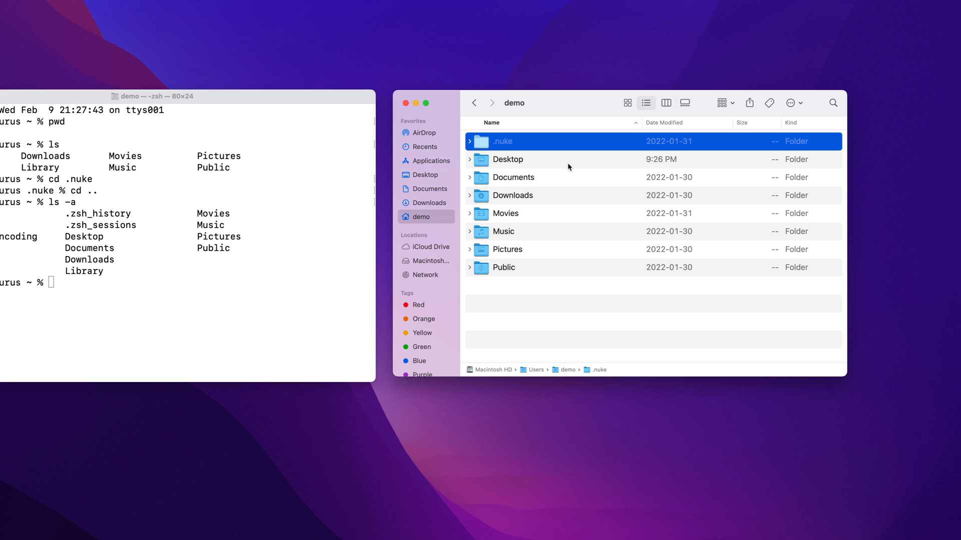
Step: Reveal hidden files in the demo home folder with Shift+Cmd+. and select .nuke
click(424, 174)
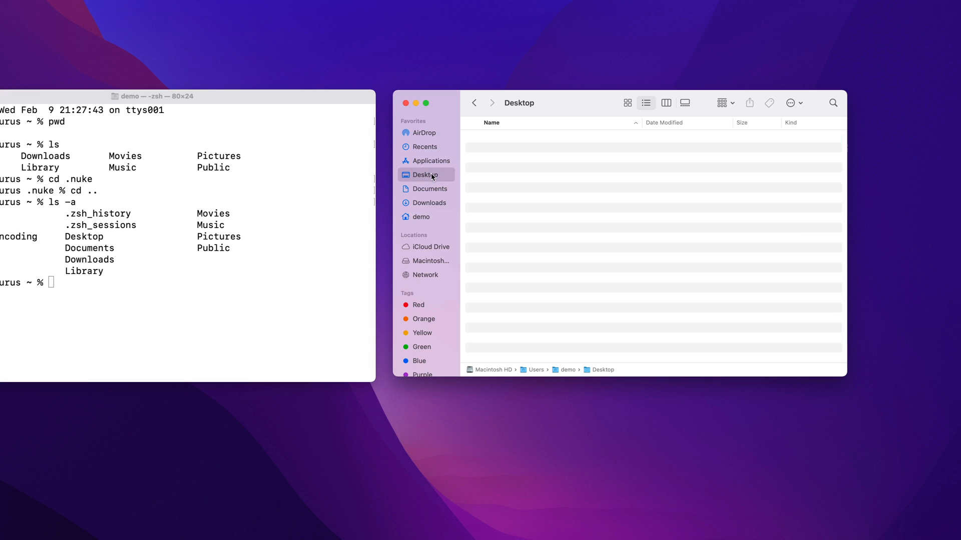
click(421, 216)
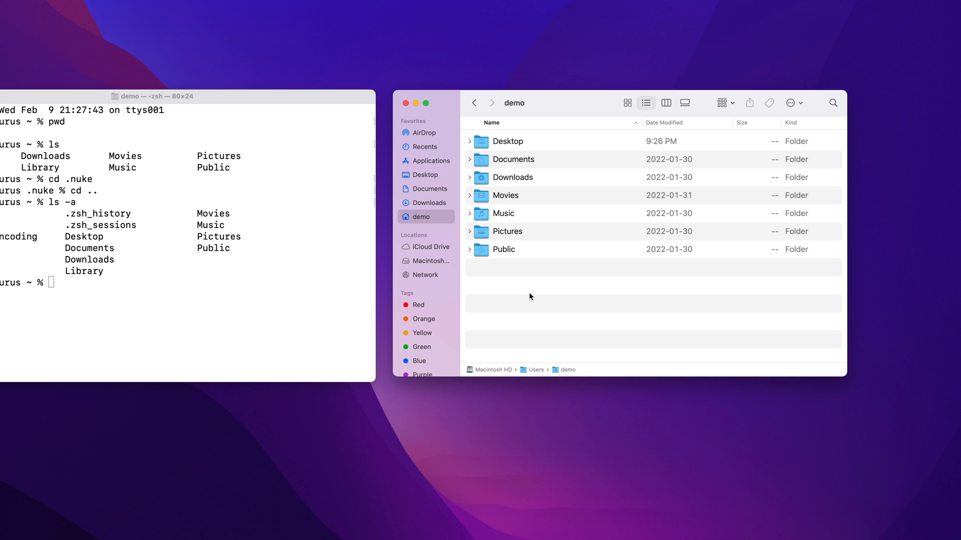
key(cmd)
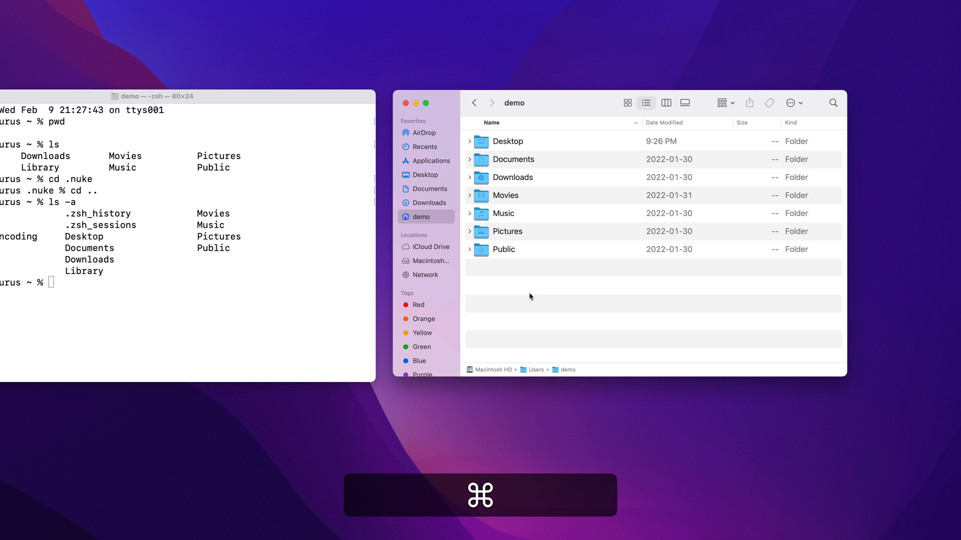
key(cmd+shift+.)
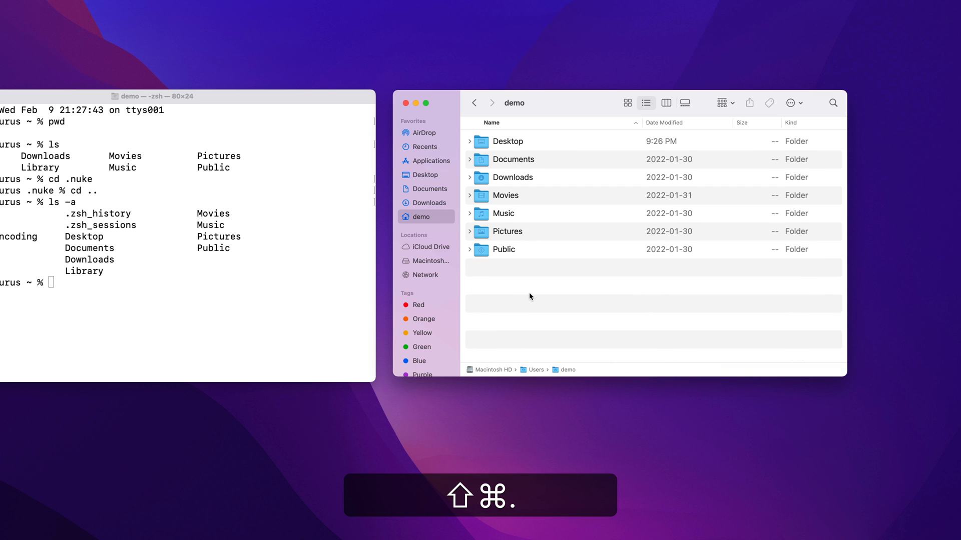
key(cmd+shift+.)
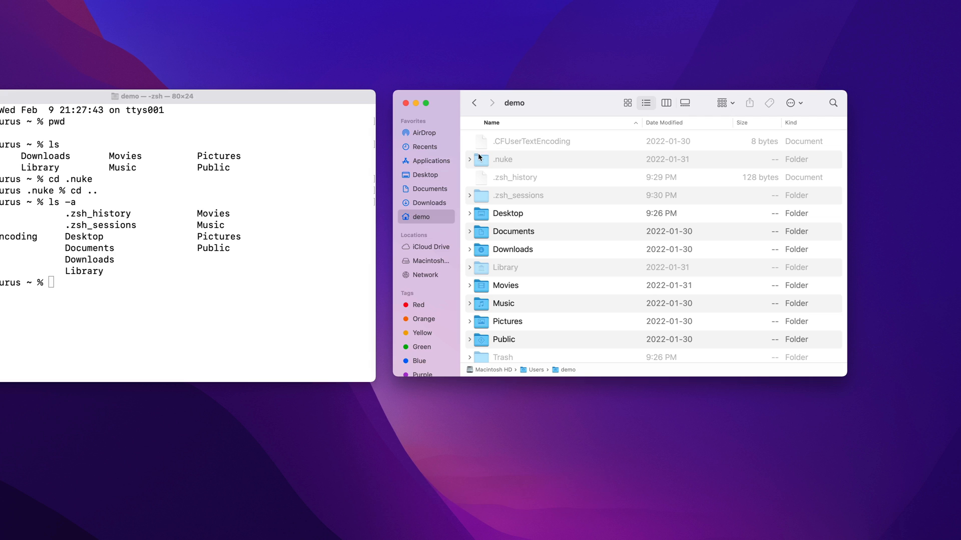
click(502, 159)
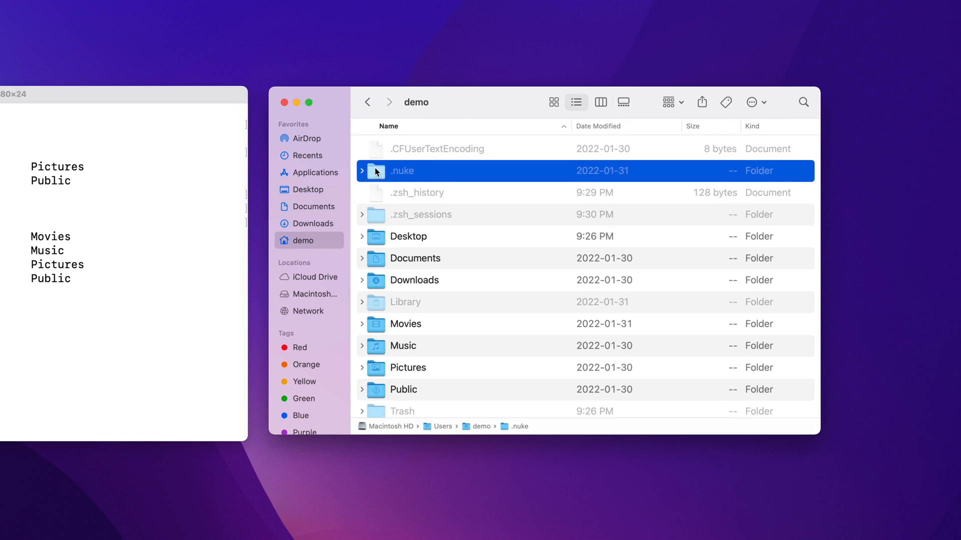
Step: Enter the .nuke folder and select preferences13.0.nk, then uistate.ini
double_click(401, 172)
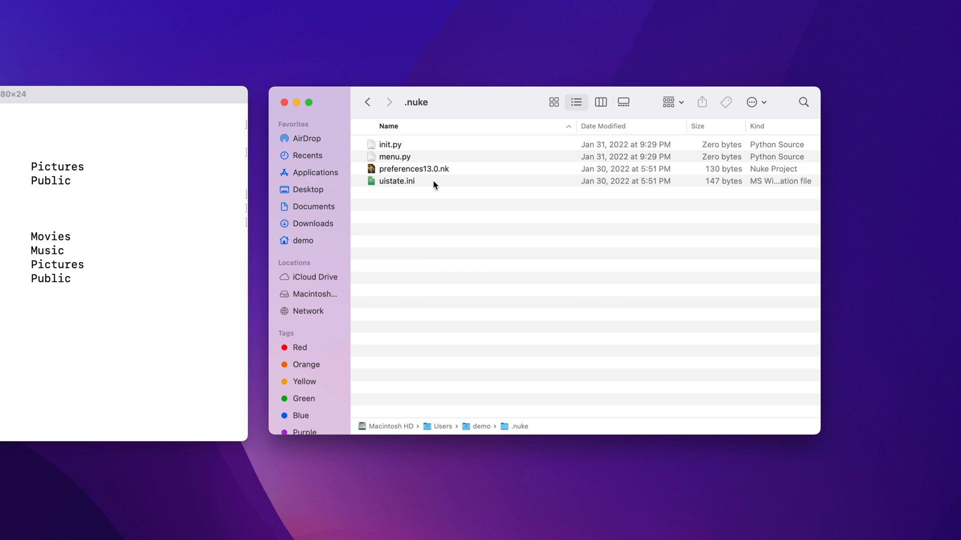
click(415, 168)
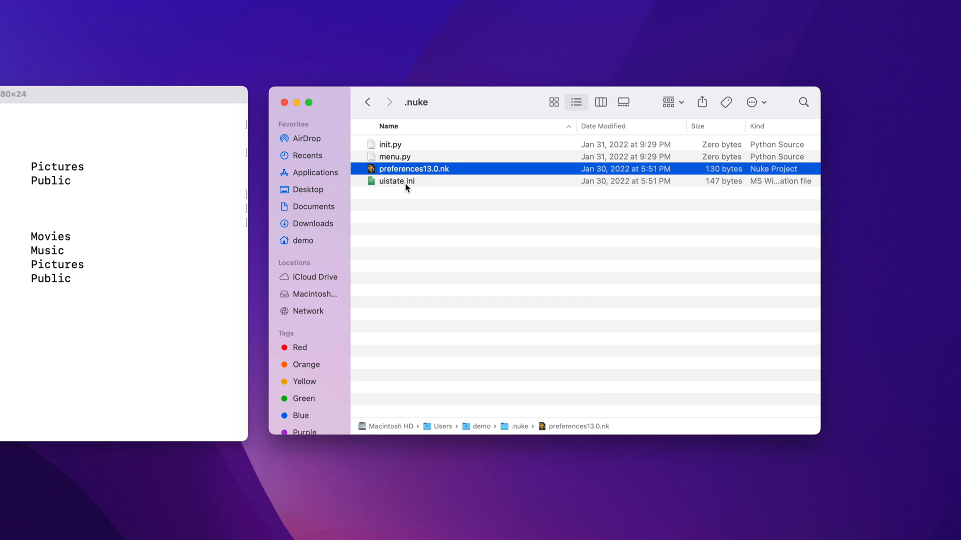
click(396, 181)
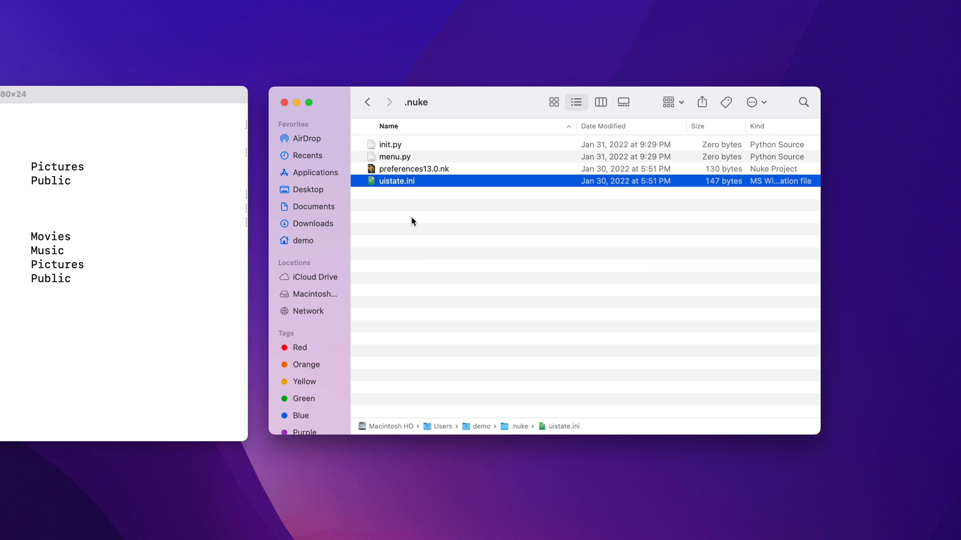
mouse_move(422, 176)
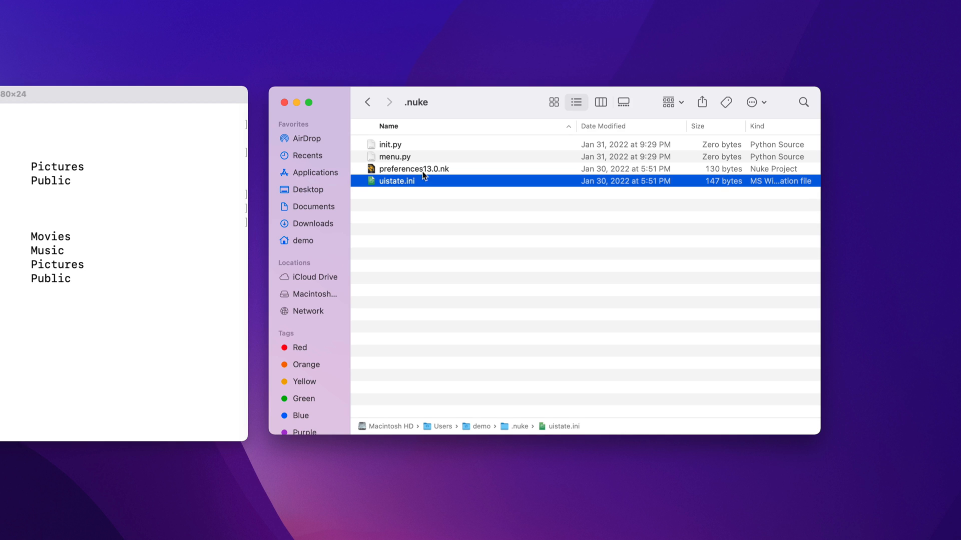
mouse_move(430, 146)
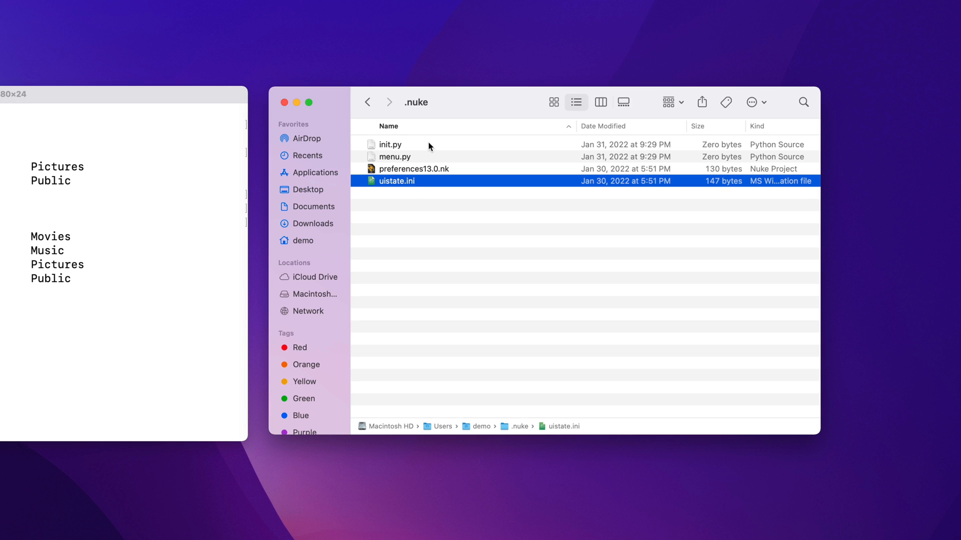